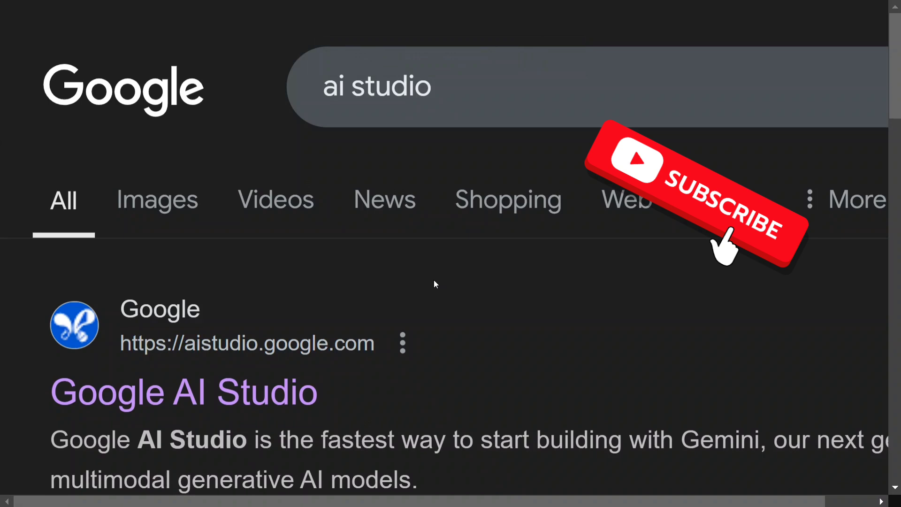
Open the Google AI Studio result from the Google search results
{"action": "left_click", "coordinate": [724, 252]}
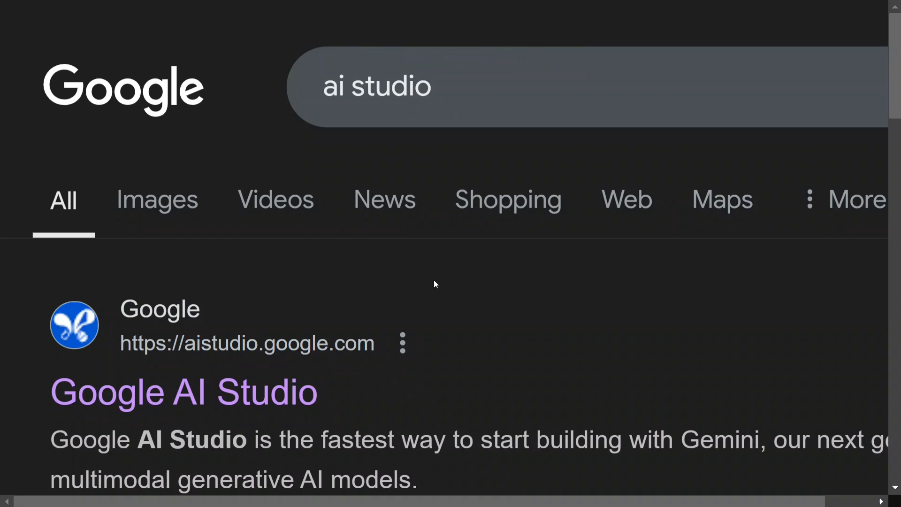
{"action": "left_click", "coordinate": [461, 90]}
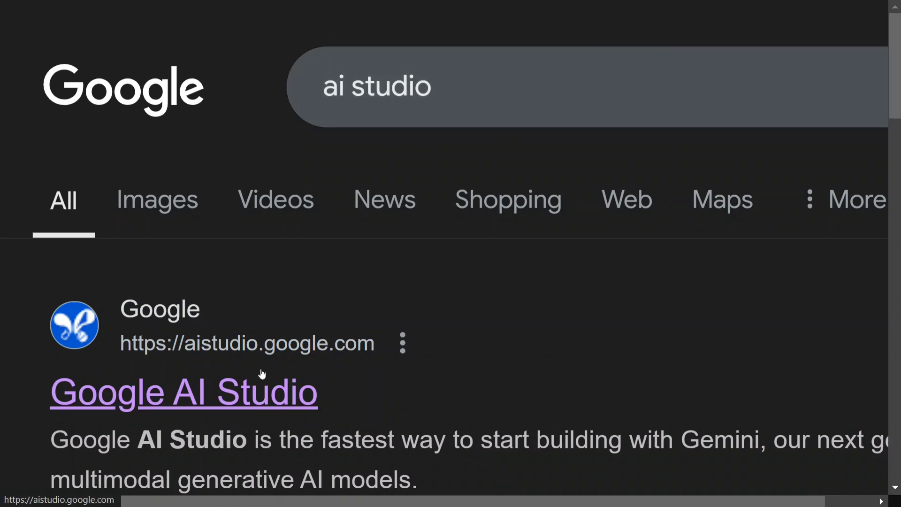
{"action": "scroll", "scroll_direction": "down", "scroll_amount": 3}
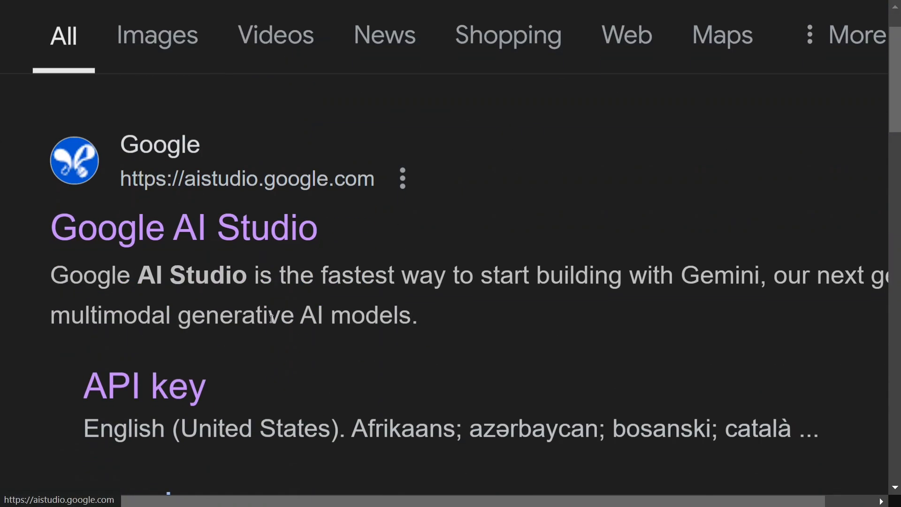
{"action": "mouse_move", "coordinate": [184, 228]}
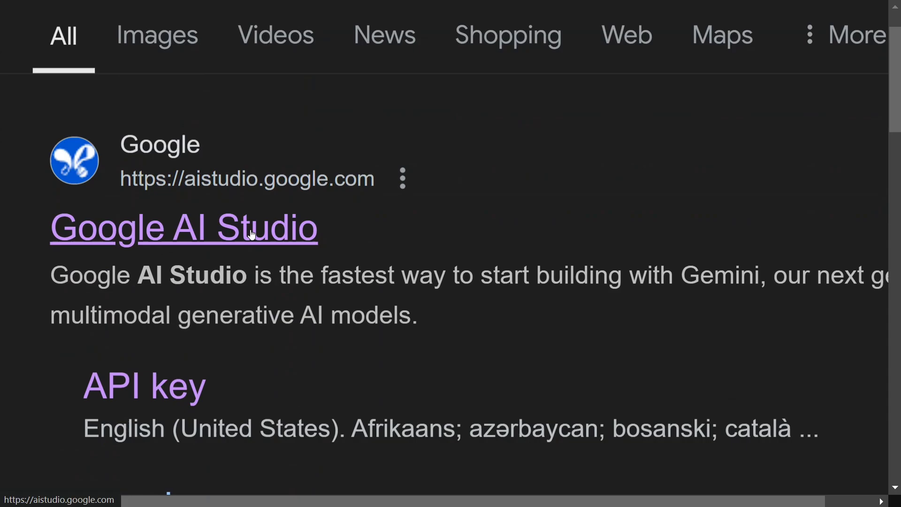
{"action": "left_click", "coordinate": [184, 227]}
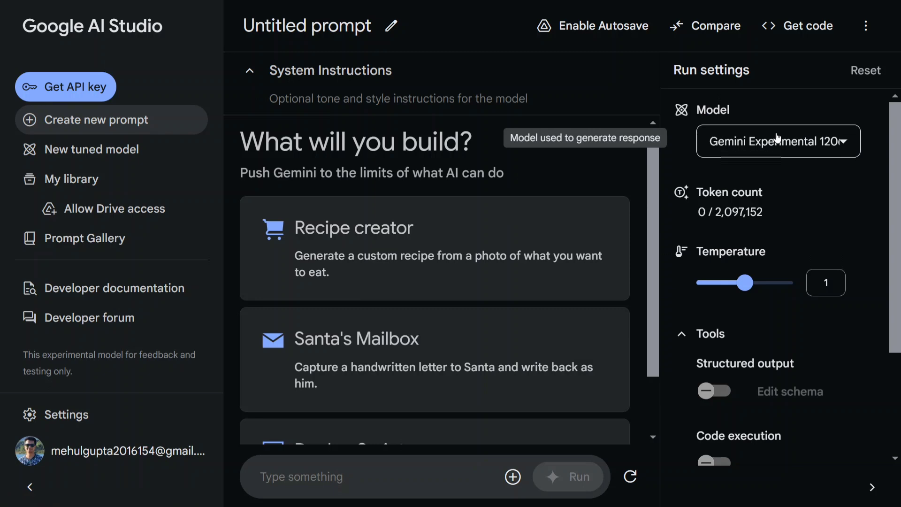
{"action": "left_click", "coordinate": [777, 140]}
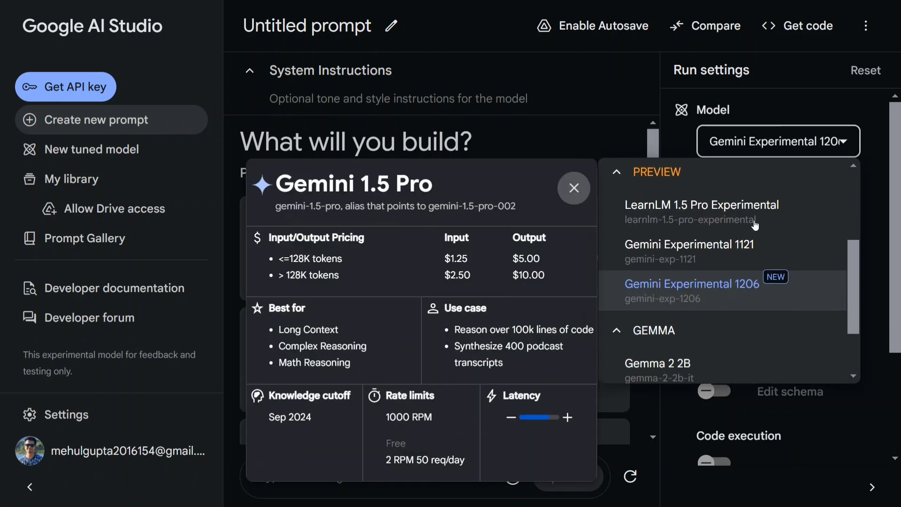
{"action": "left_click", "coordinate": [573, 188]}
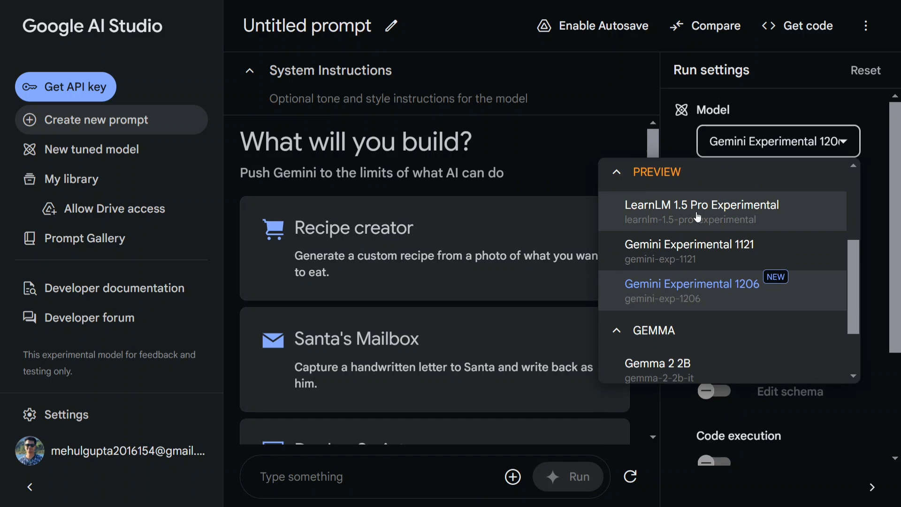
{"action": "mouse_move", "coordinate": [691, 255]}
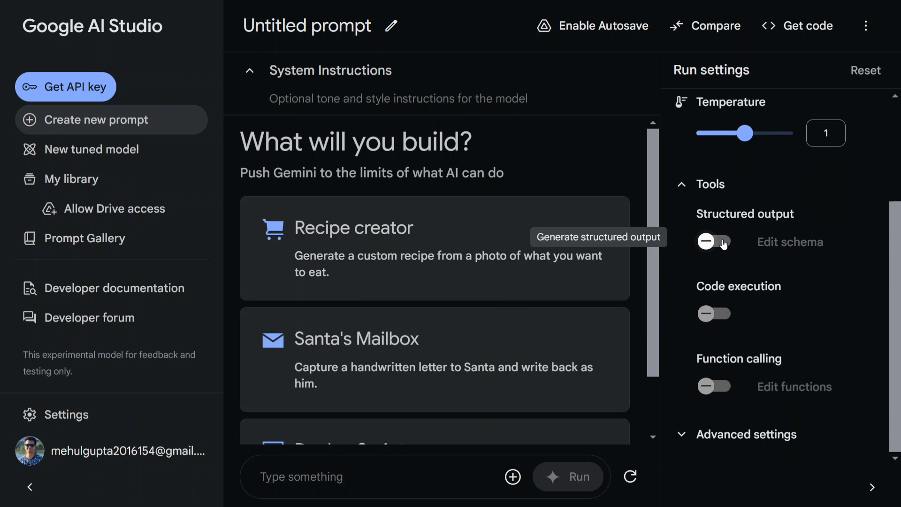
{"action": "mouse_move", "coordinate": [764, 355]}
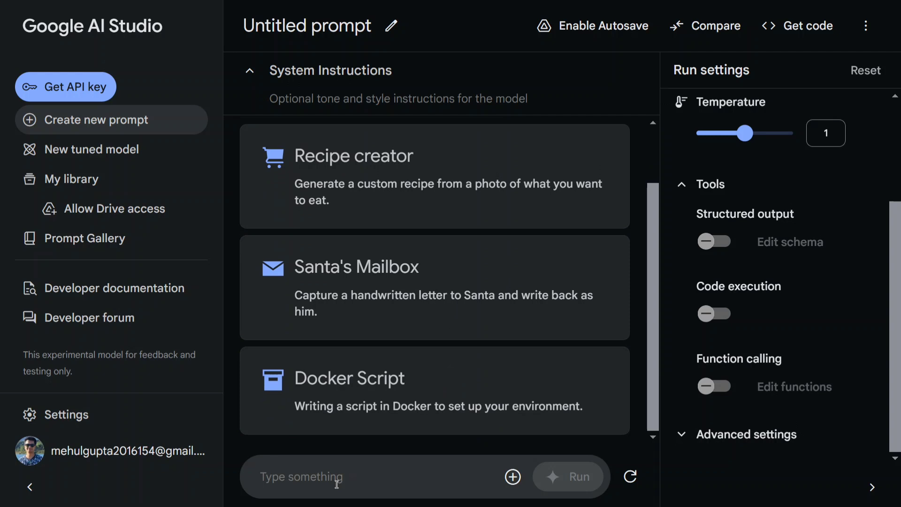
Ask Gemini "What would happen if earth goes flat" and run the prompt
{"action": "type", "text": "What would h"}
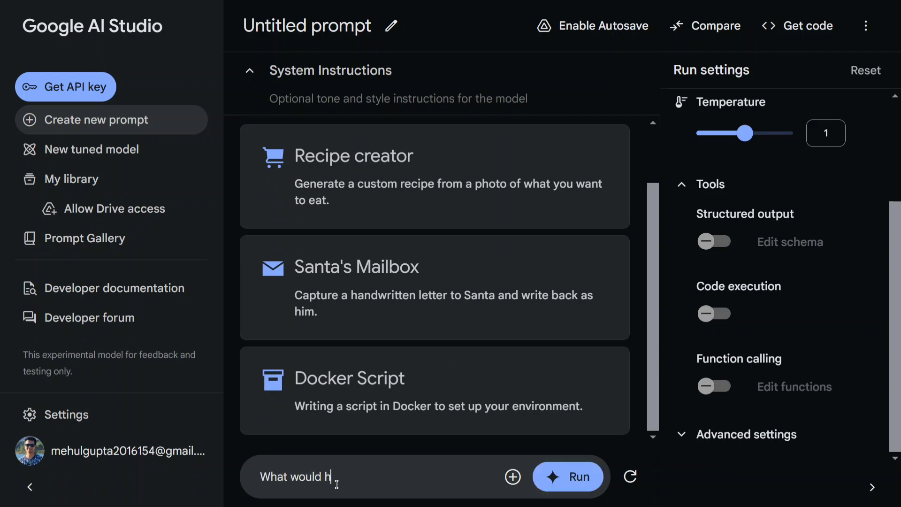
{"action": "type", "text": "appen if"}
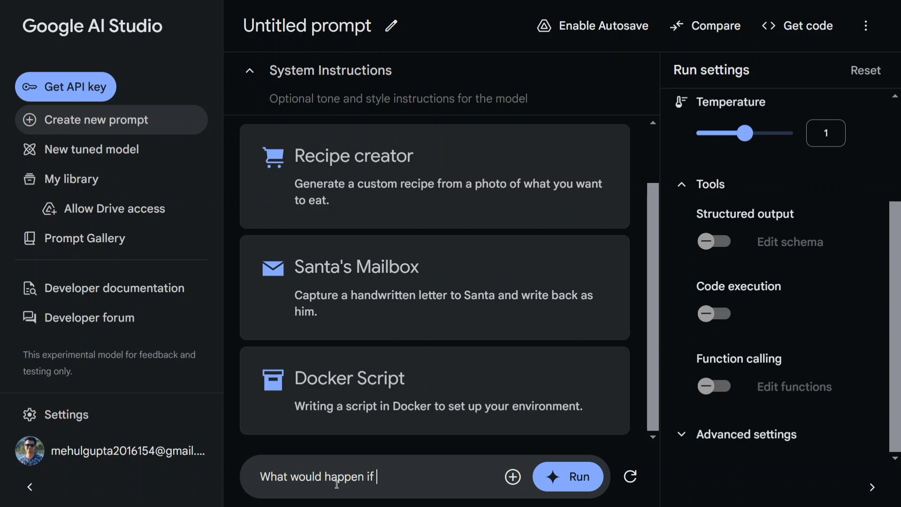
{"action": "type", "text": "earth g"}
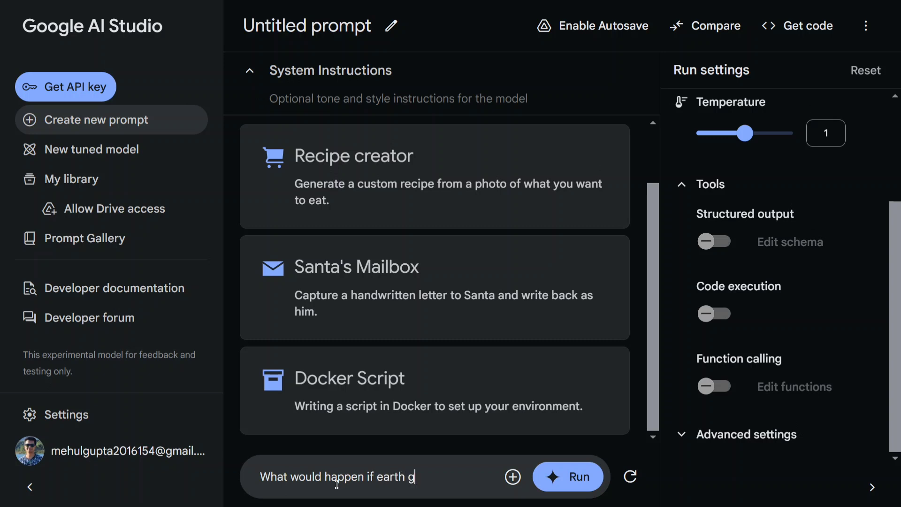
{"action": "type", "text": "oes flat"}
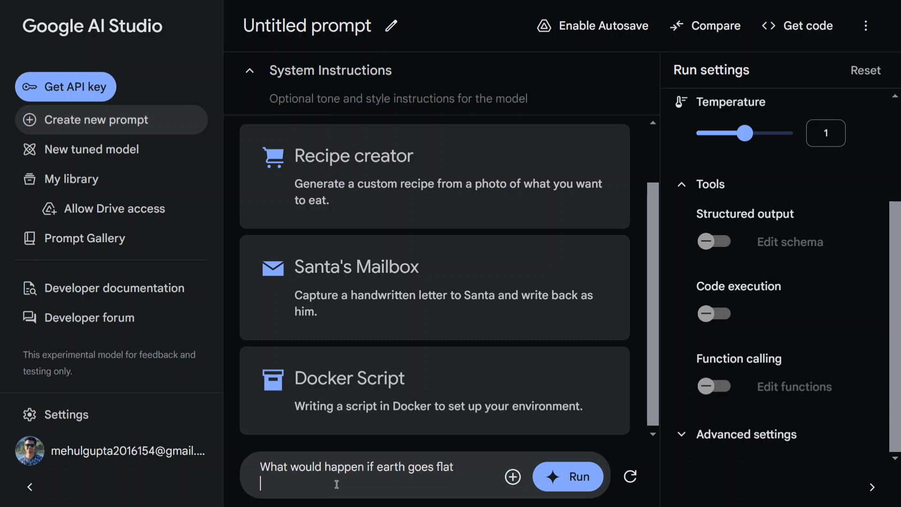
{"action": "left_click", "coordinate": [568, 475]}
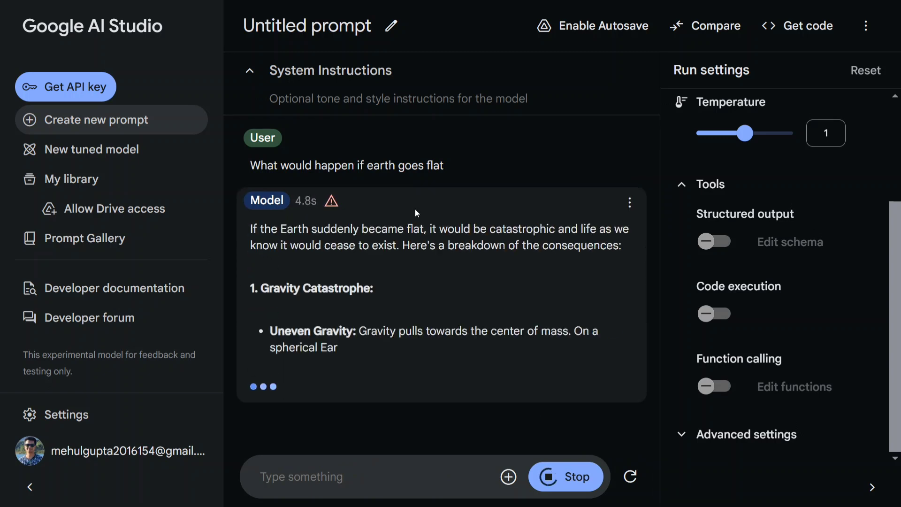
{"action": "scroll", "scroll_direction": "down", "scroll_amount": 3}
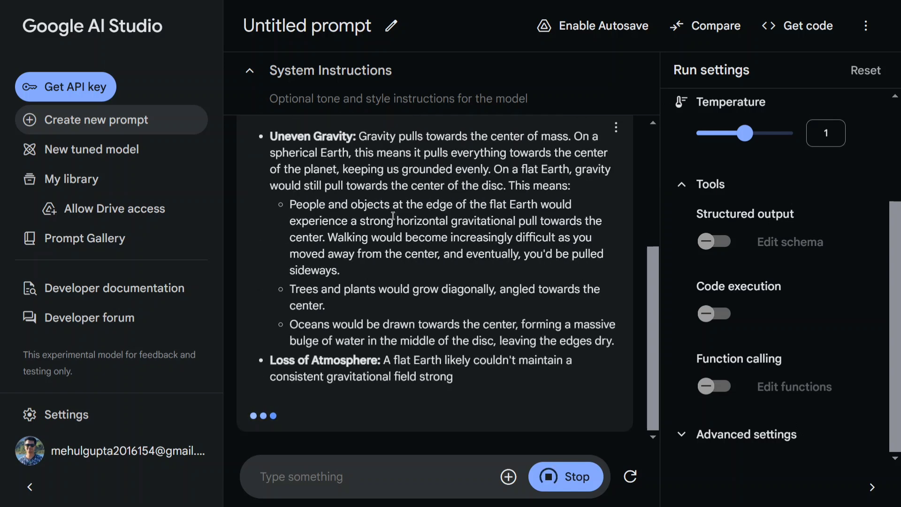
{"action": "scroll", "scroll_direction": "down", "scroll_amount": 3}
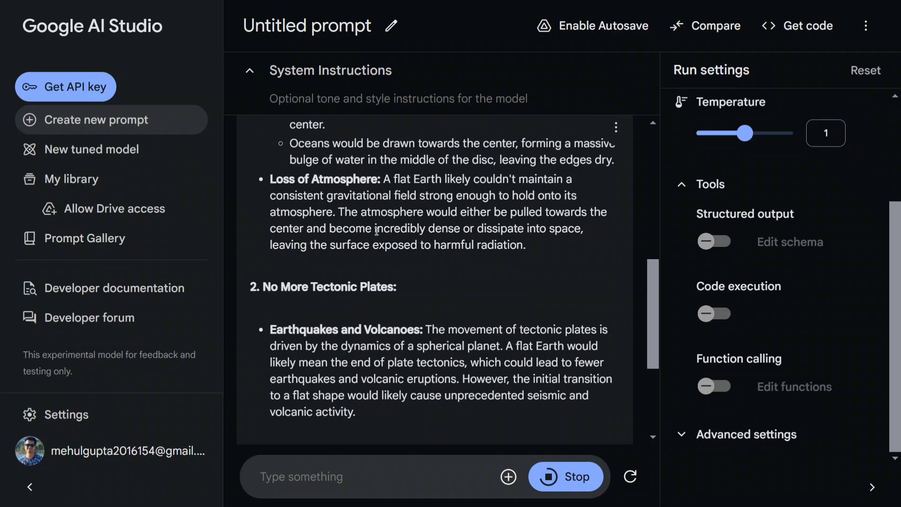
{"action": "scroll", "scroll_direction": "down", "scroll_amount": 3}
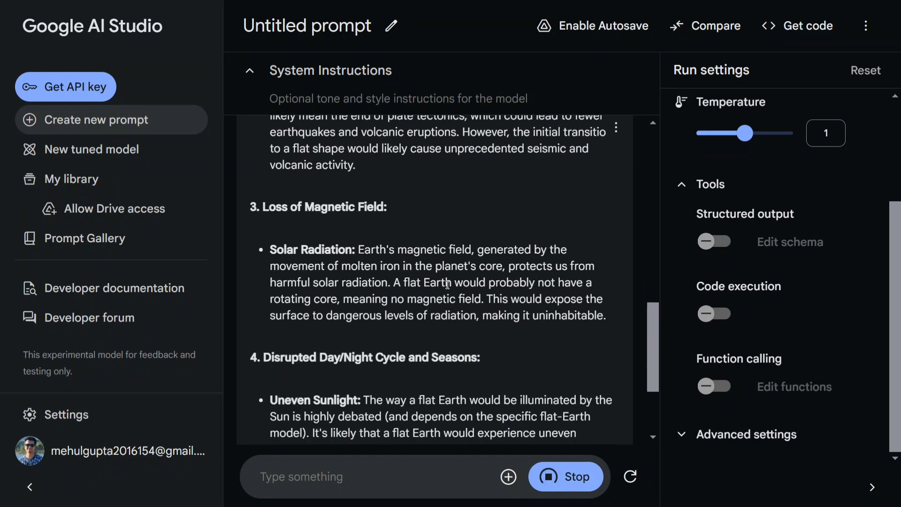
{"action": "scroll", "scroll_direction": "down", "scroll_amount": 3}
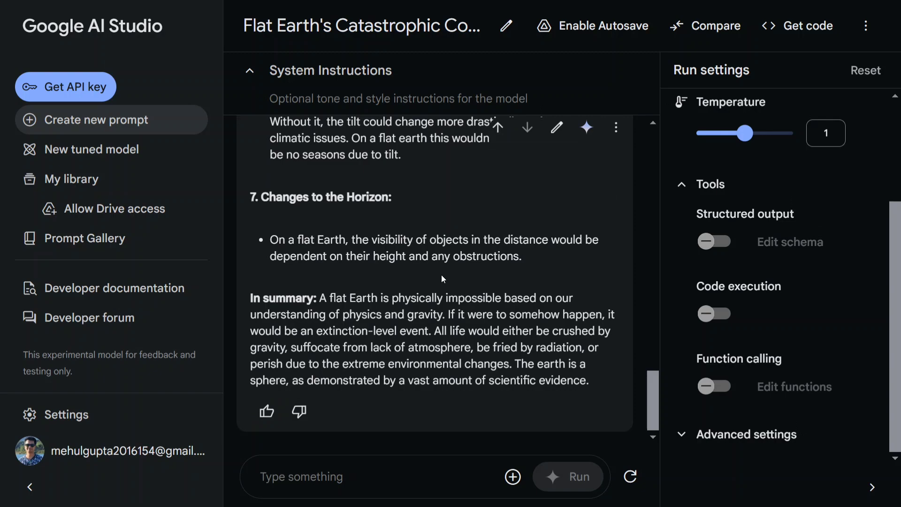
{"action": "mouse_move", "coordinate": [427, 281]}
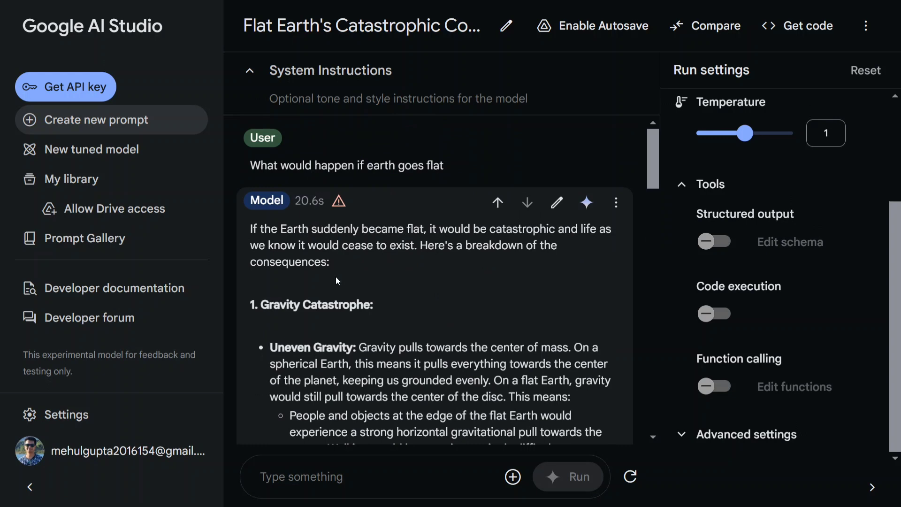
{"action": "scroll", "scroll_direction": "down", "scroll_amount": 3}
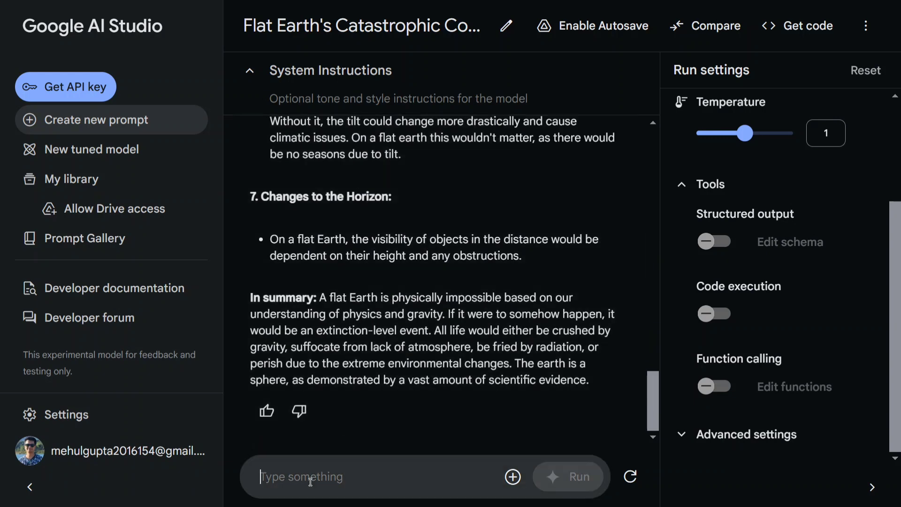
Send the request "help me code a multiclass classification pipeline in python" to the model
{"action": "type", "text": "h"}
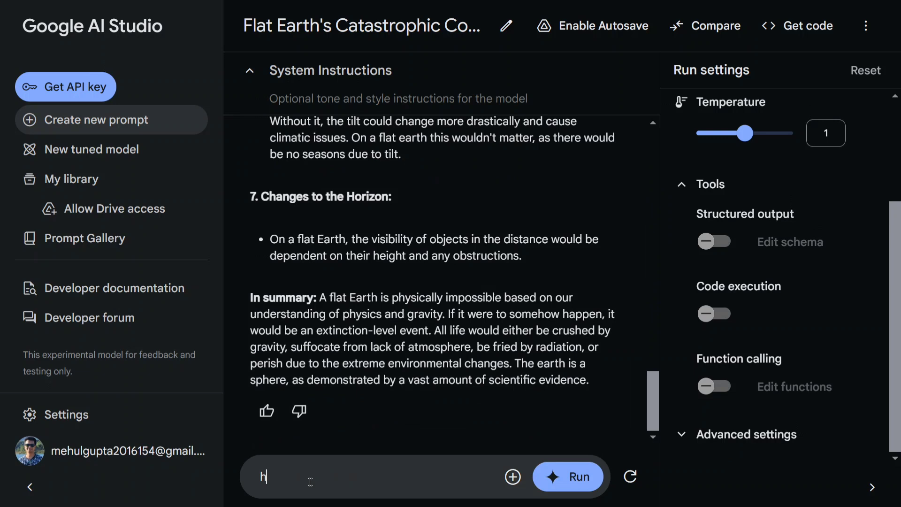
{"action": "type", "text": "elp me code"}
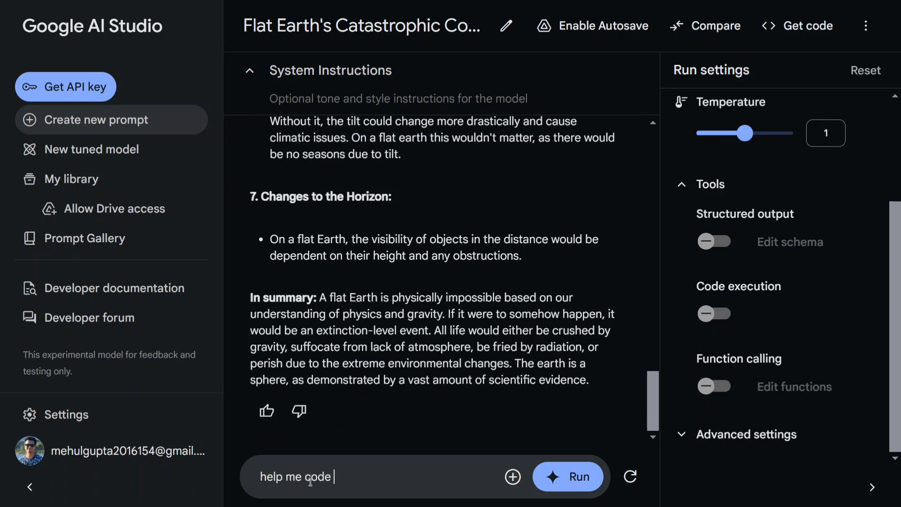
{"action": "type", "text": "a bi"}
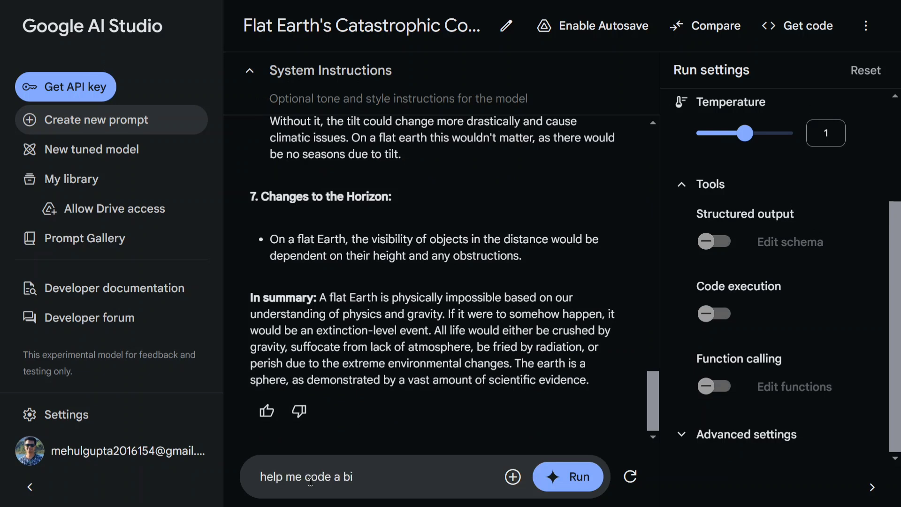
{"action": "type", "text": "multicla"}
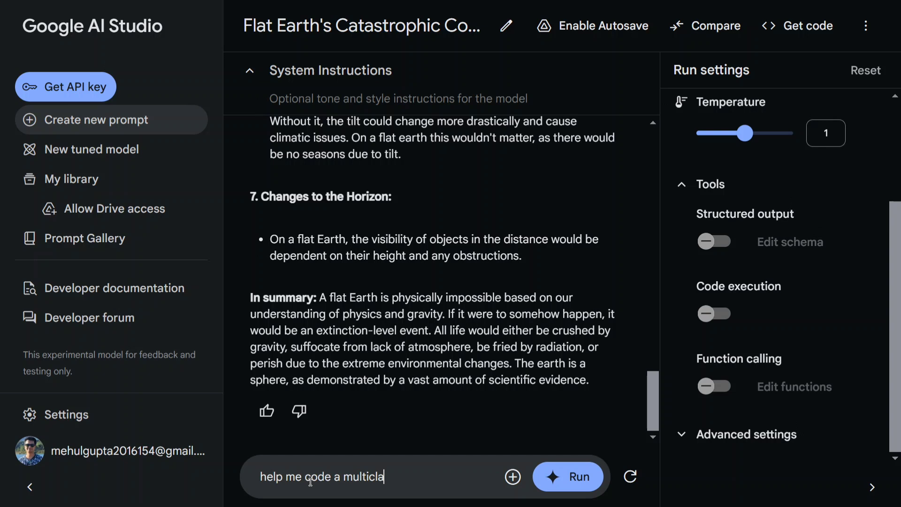
{"action": "type", "text": "ss classi"}
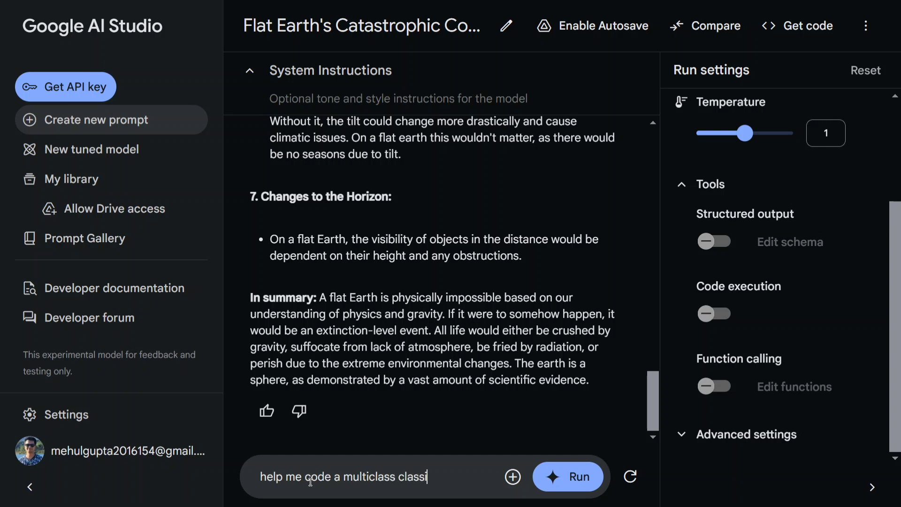
{"action": "type", "text": "fication pipeline i"}
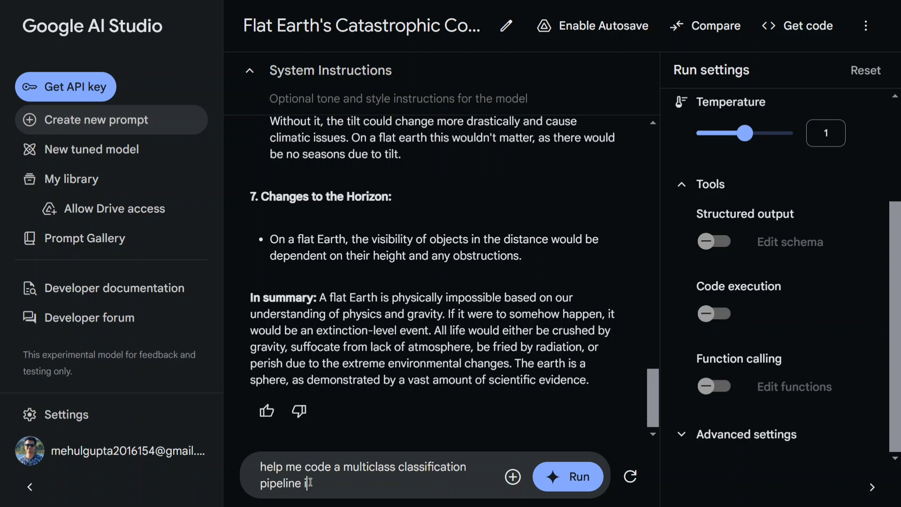
{"action": "type", "text": "n python"}
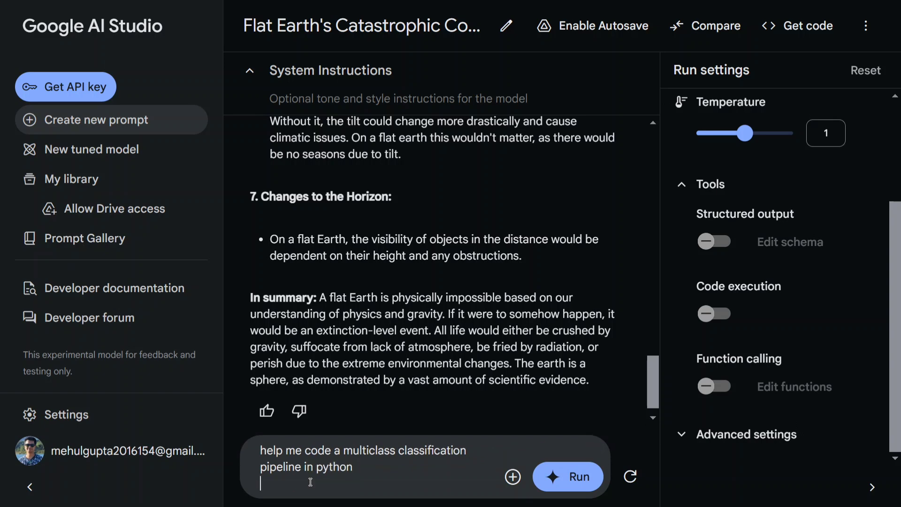
{"action": "left_click", "coordinate": [568, 475]}
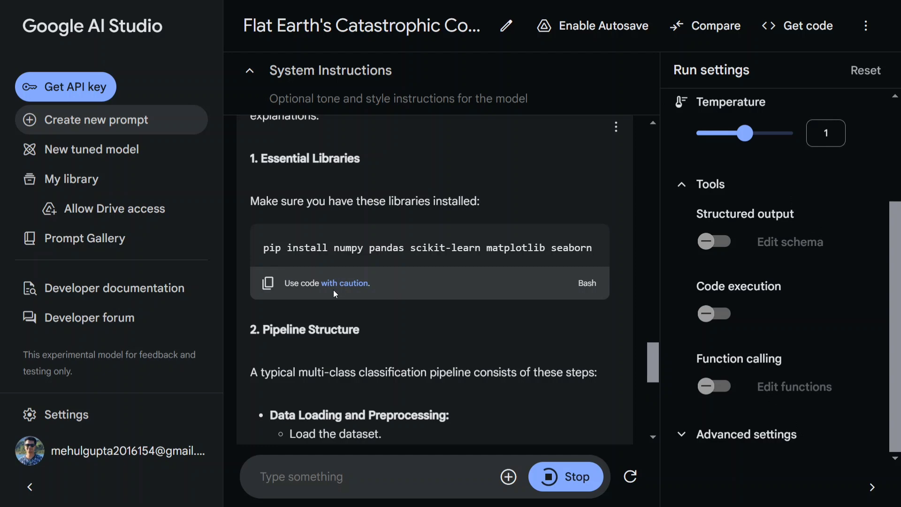
Scroll through the finished Iris scikit-learn pipeline answer with preprocessing, feature selection and SVC
{"action": "scroll", "scroll_direction": "down", "scroll_amount": 3}
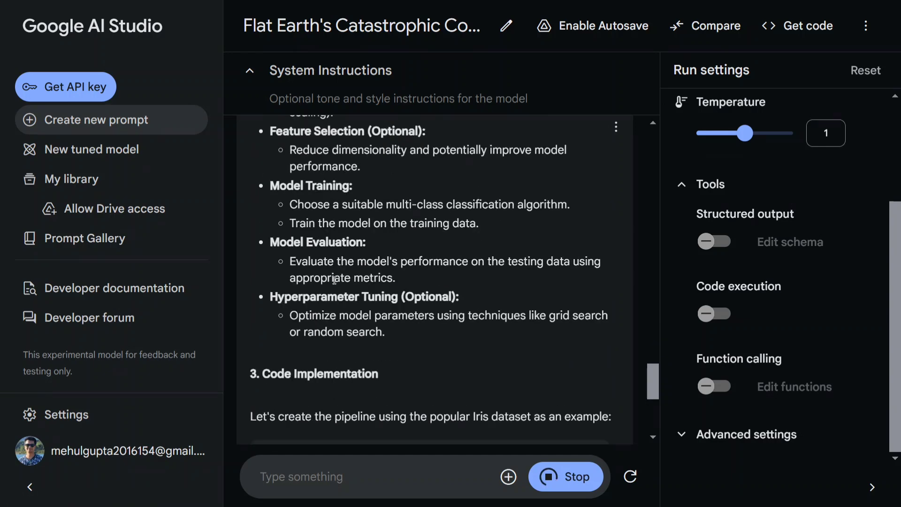
{"action": "scroll", "scroll_direction": "down", "scroll_amount": 3}
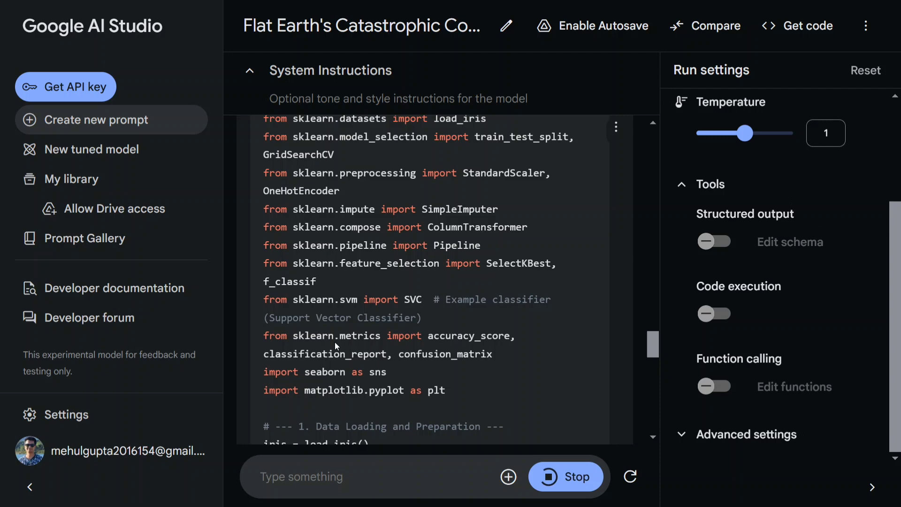
{"action": "scroll", "scroll_direction": "down", "scroll_amount": 3}
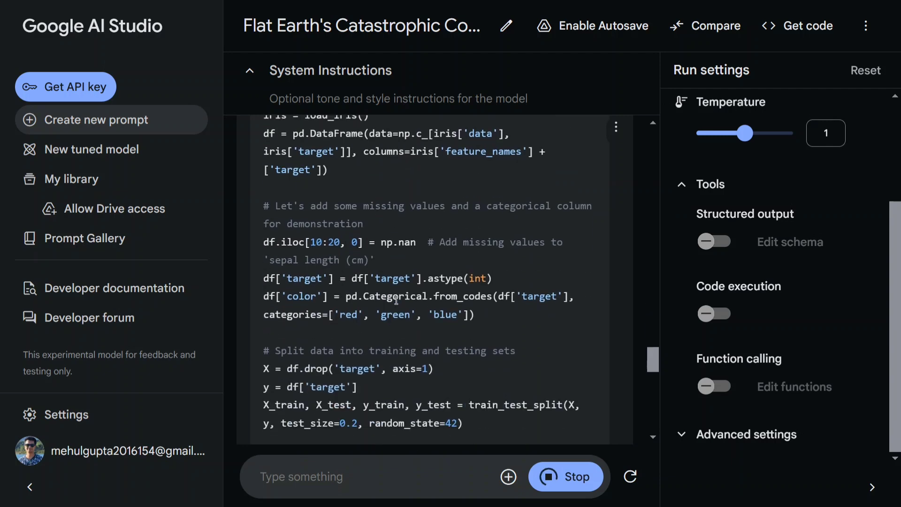
{"action": "scroll", "scroll_direction": "down", "scroll_amount": 3}
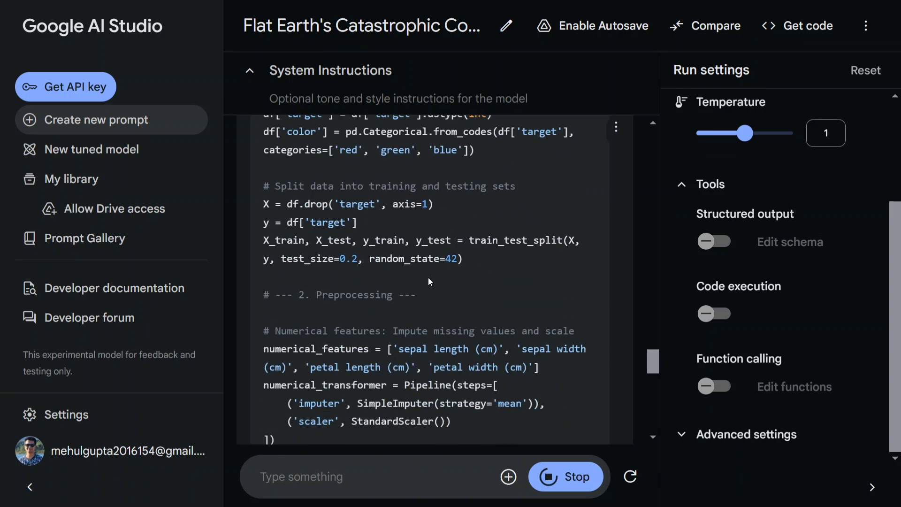
{"action": "scroll", "scroll_direction": "down", "scroll_amount": 3}
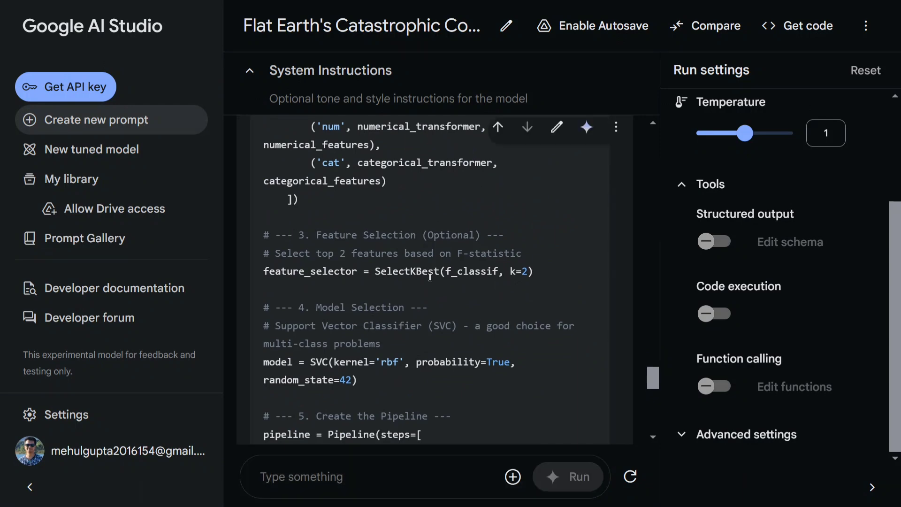
{"action": "scroll", "scroll_direction": "down", "scroll_amount": 3}
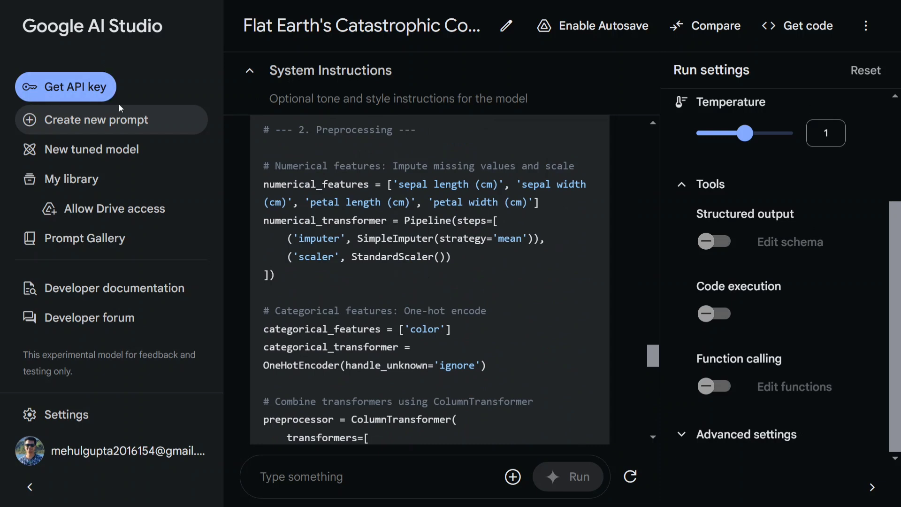
{"action": "mouse_move", "coordinate": [220, 121]}
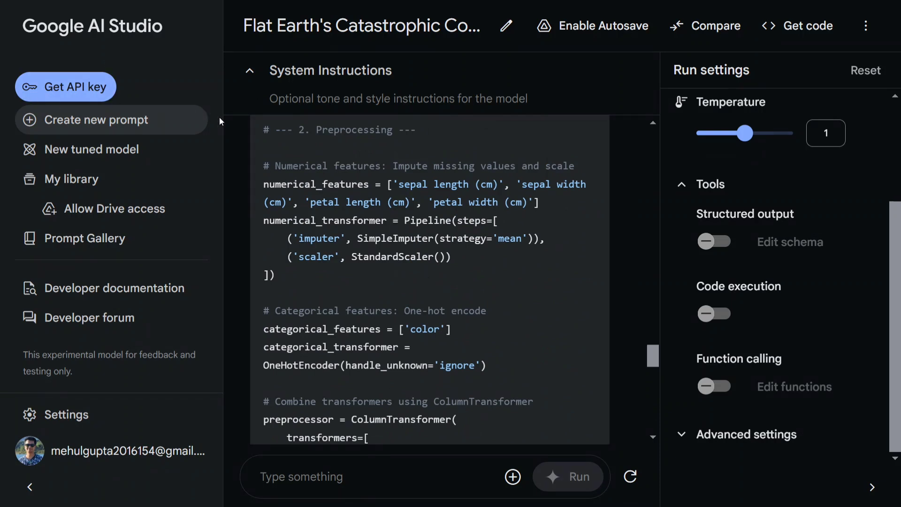